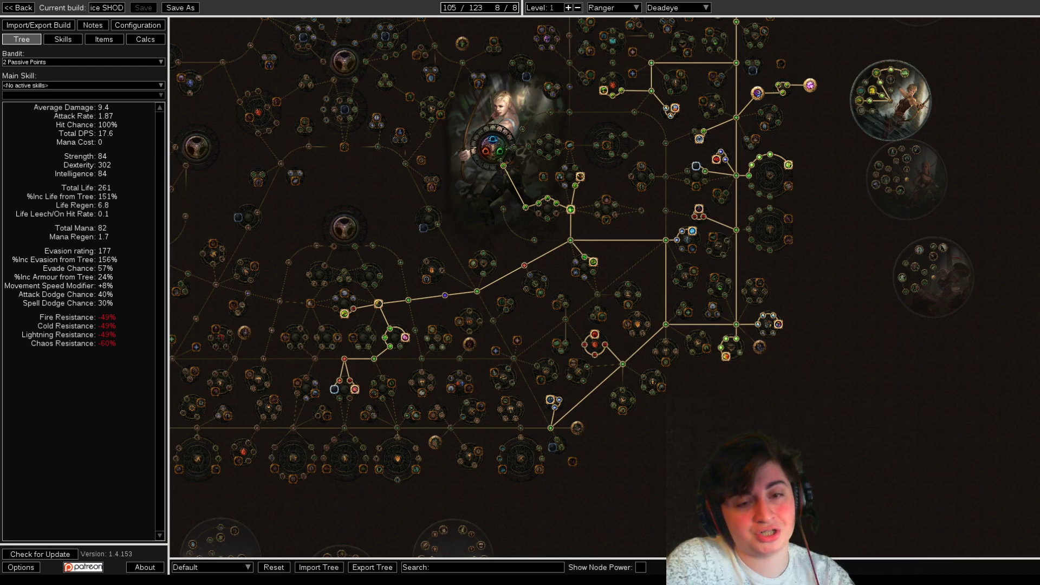
Show the build's Items page with its empty equipment slots and item lists.
{"action": "scroll", "scroll_direction": "down", "scroll_amount": 3}
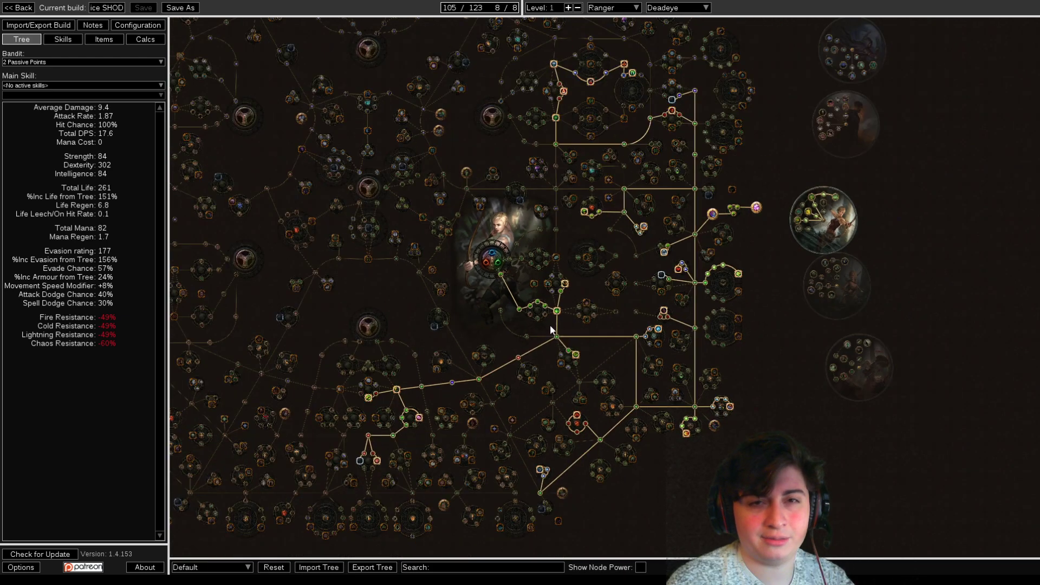
{"action": "mouse_move", "coordinate": [598, 332]}
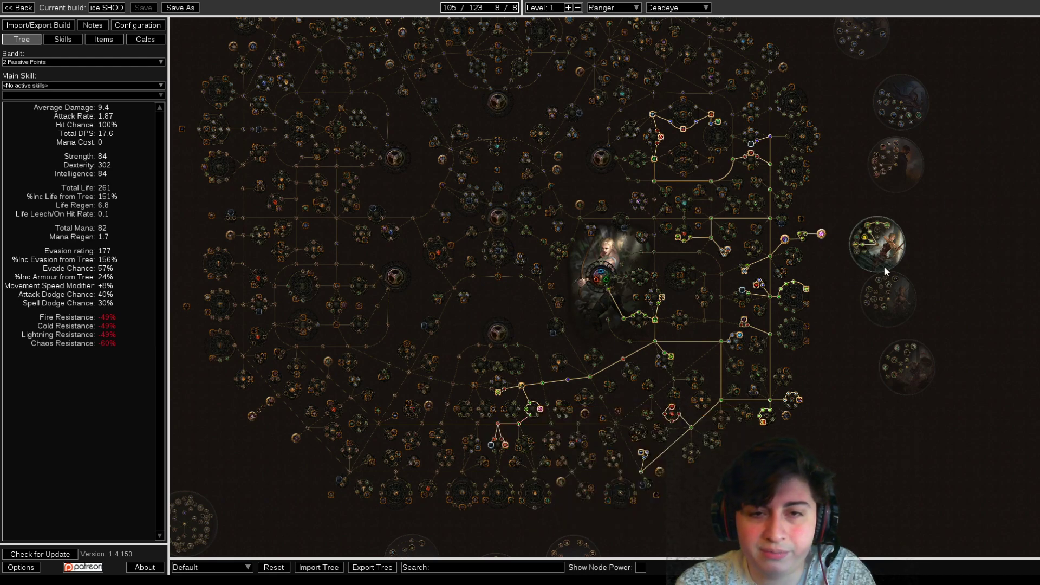
{"action": "mouse_move", "coordinate": [826, 305]}
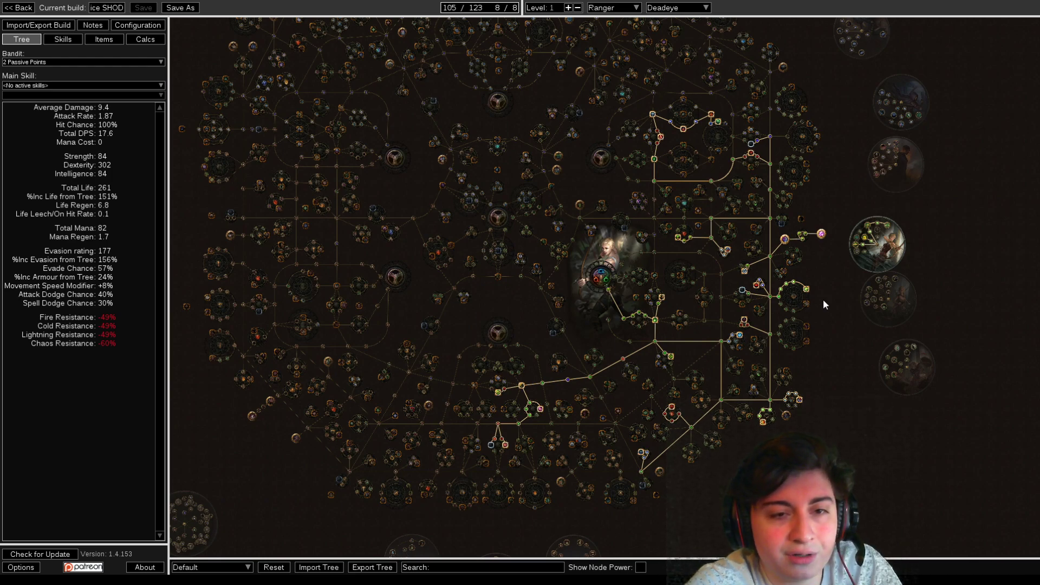
{"action": "left_click", "coordinate": [104, 39]}
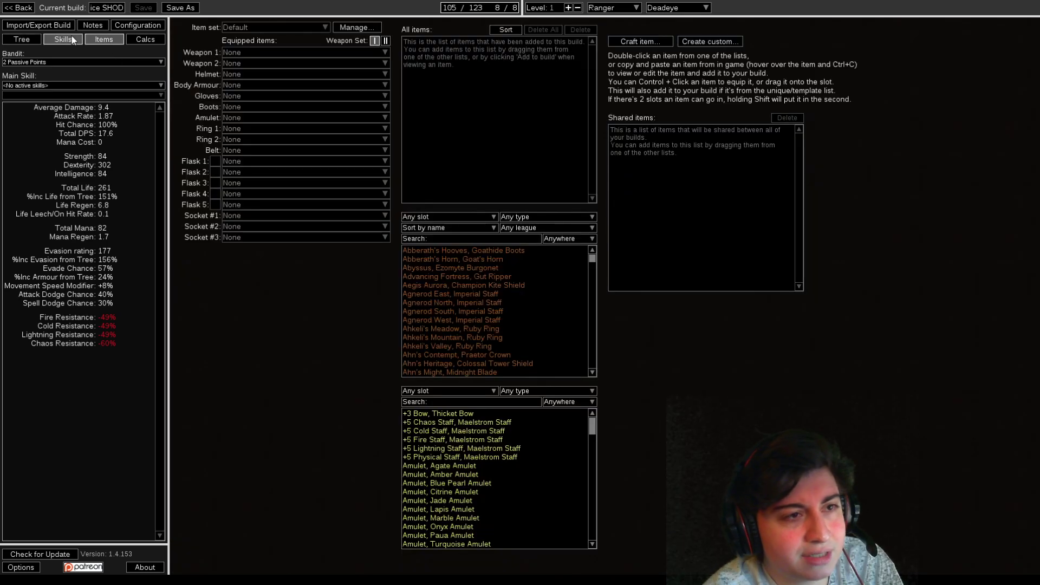
Leave the Items page and head back toward the Ranger Deadeye passive tree.
{"action": "left_click", "coordinate": [20, 39]}
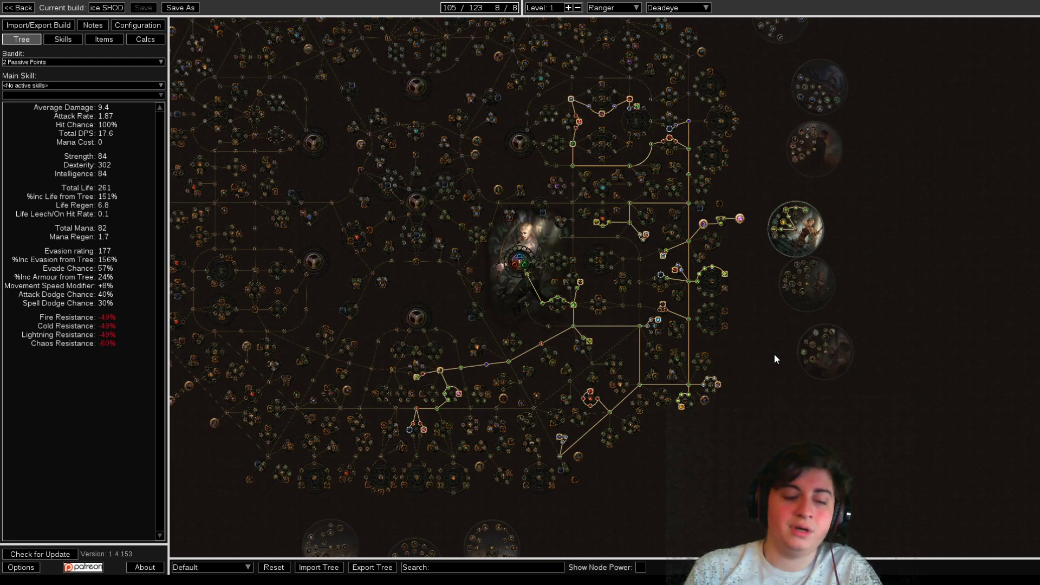
{"action": "scroll", "scroll_direction": "up", "scroll_amount": 3}
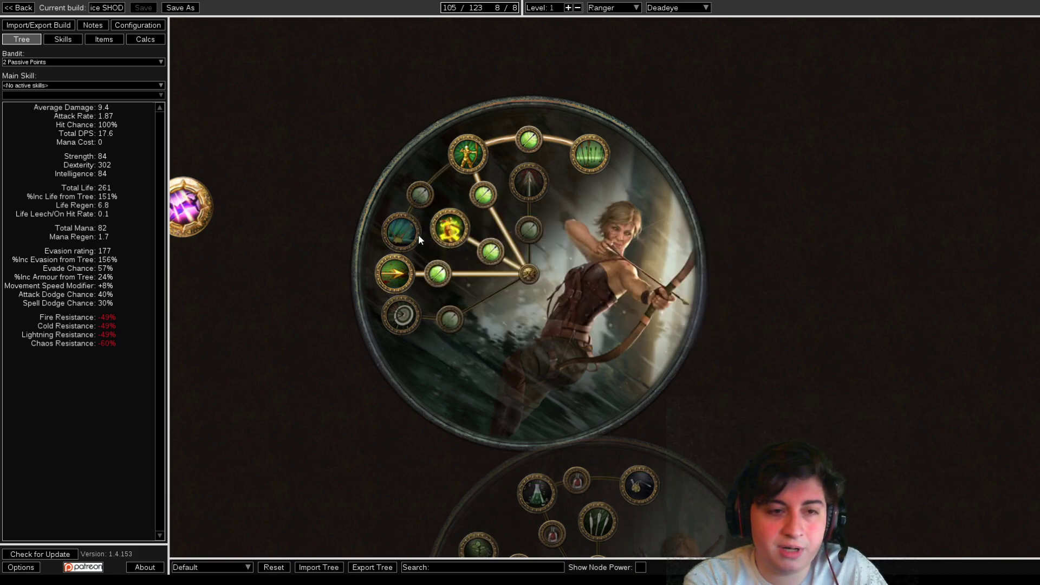
{"action": "mouse_move", "coordinate": [678, 300]}
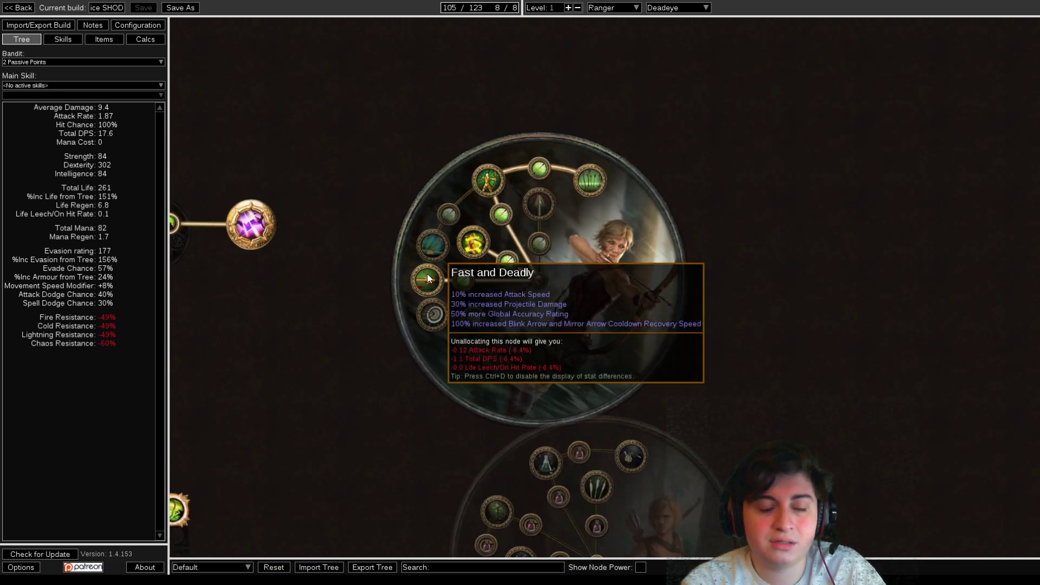
{"action": "mouse_move", "coordinate": [350, 296]}
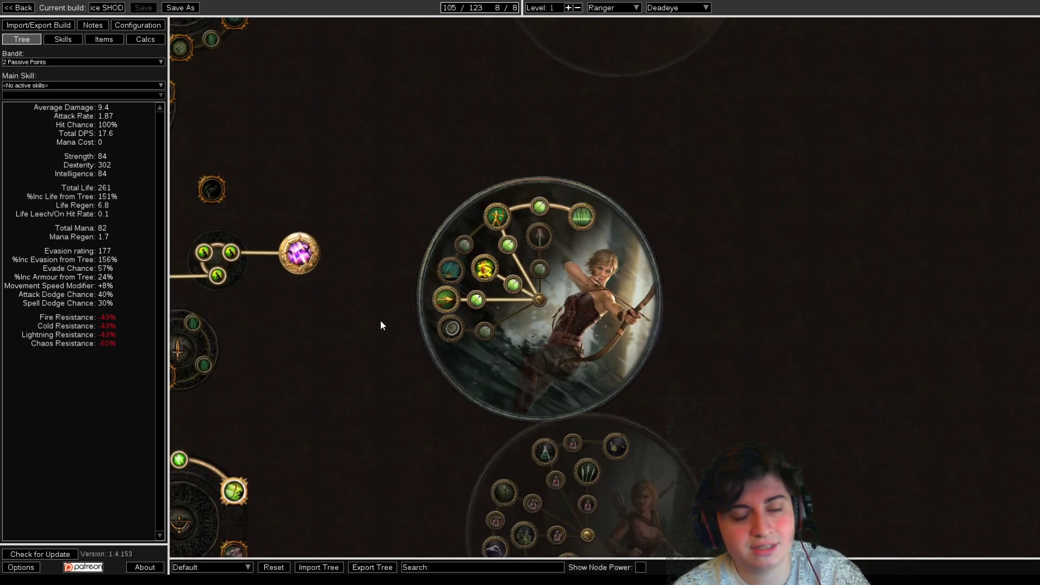
{"action": "scroll", "scroll_direction": "down", "scroll_amount": 3}
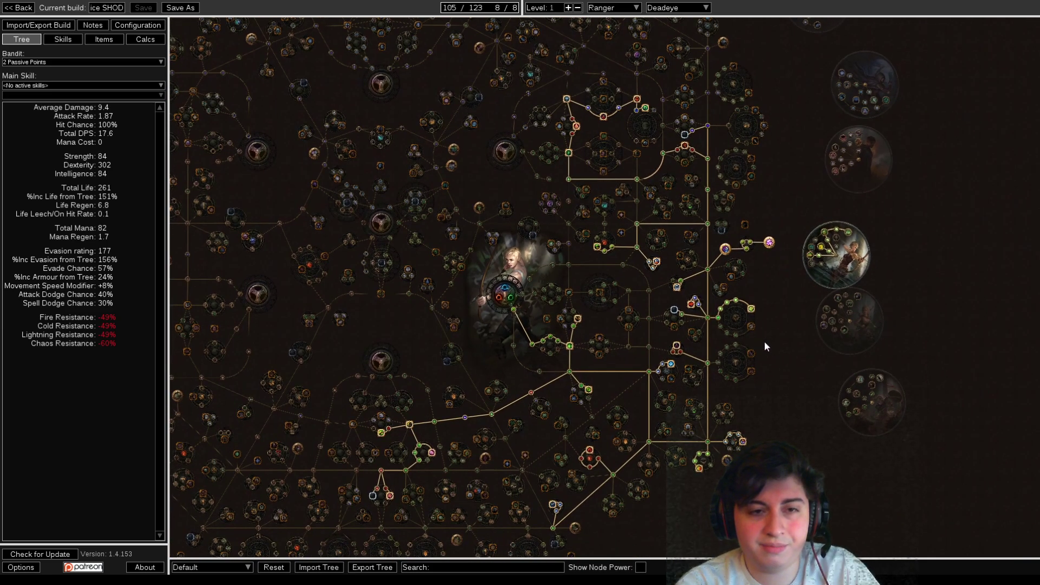